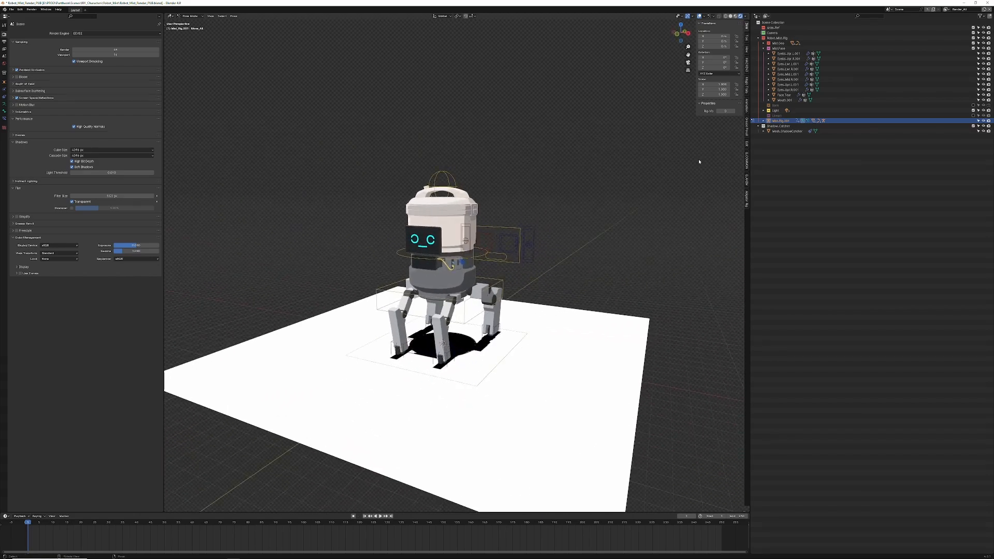
Step: Expand the Lights collection in the Outliner and choose an interaction mode from the viewport dropdown
{"action": "left_click", "coordinate": [776, 110]}
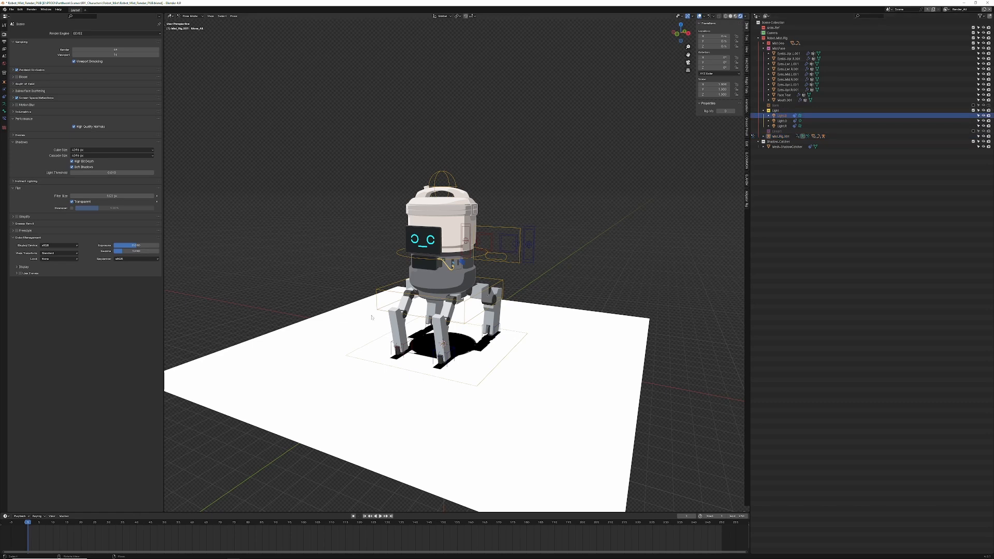
{"action": "left_click", "coordinate": [189, 16]}
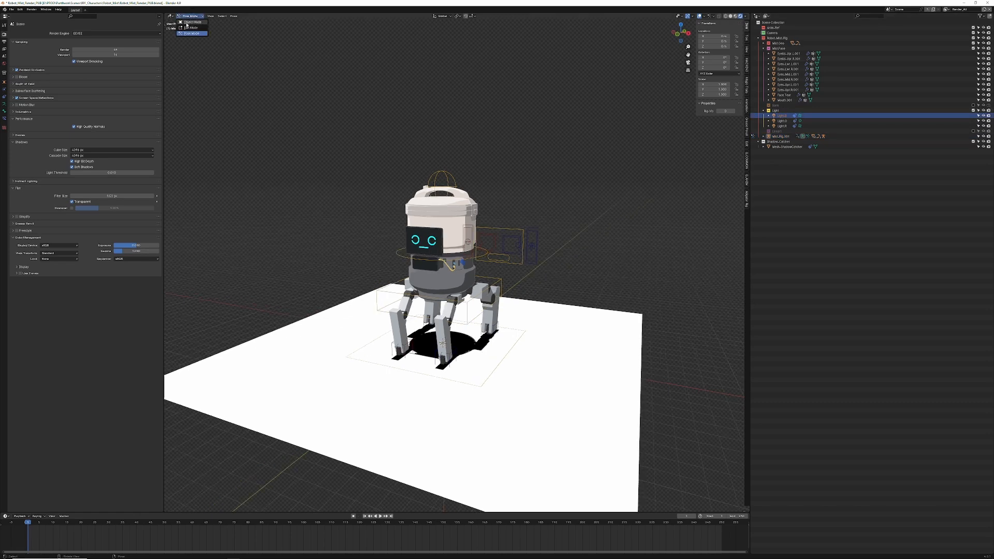
{"action": "left_click", "coordinate": [192, 22]}
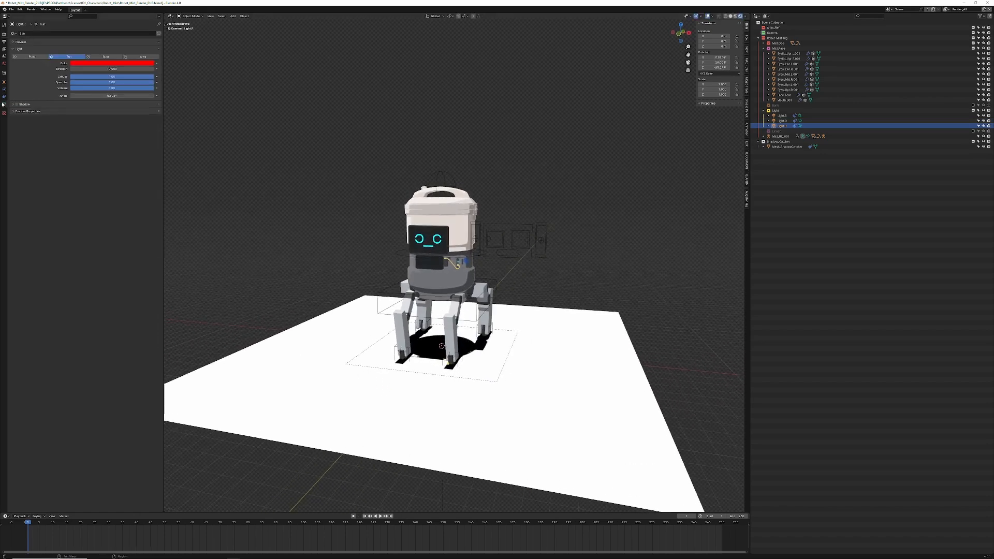
Step: Show the selected light's settings with its red colour in the properties
{"action": "left_click", "coordinate": [5, 31]}
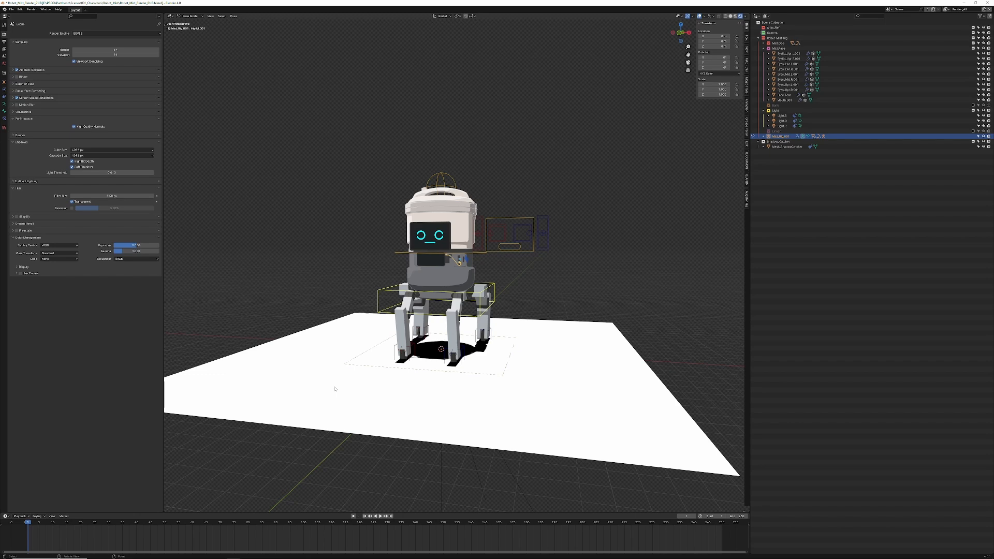
{"action": "mouse_move", "coordinate": [349, 368]}
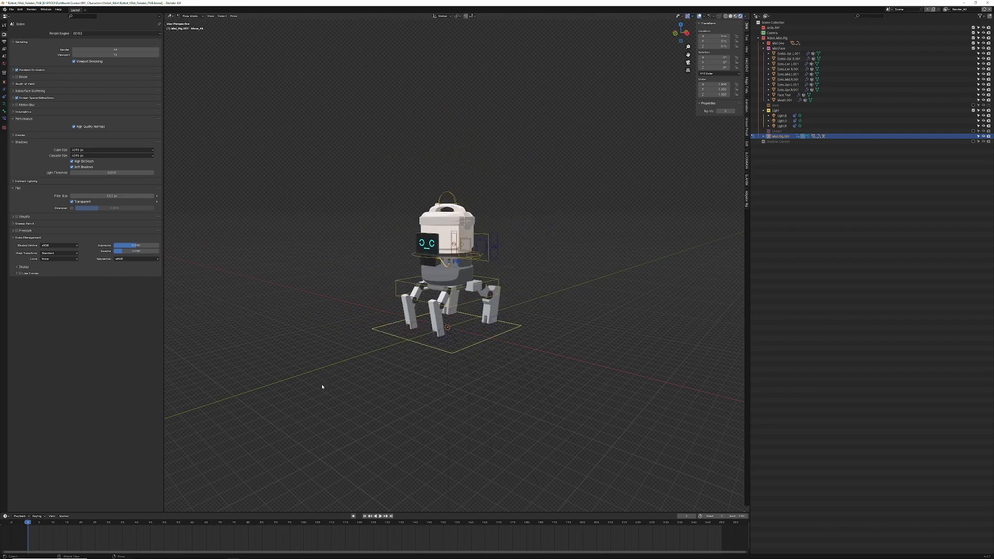
{"action": "mouse_move", "coordinate": [355, 437]}
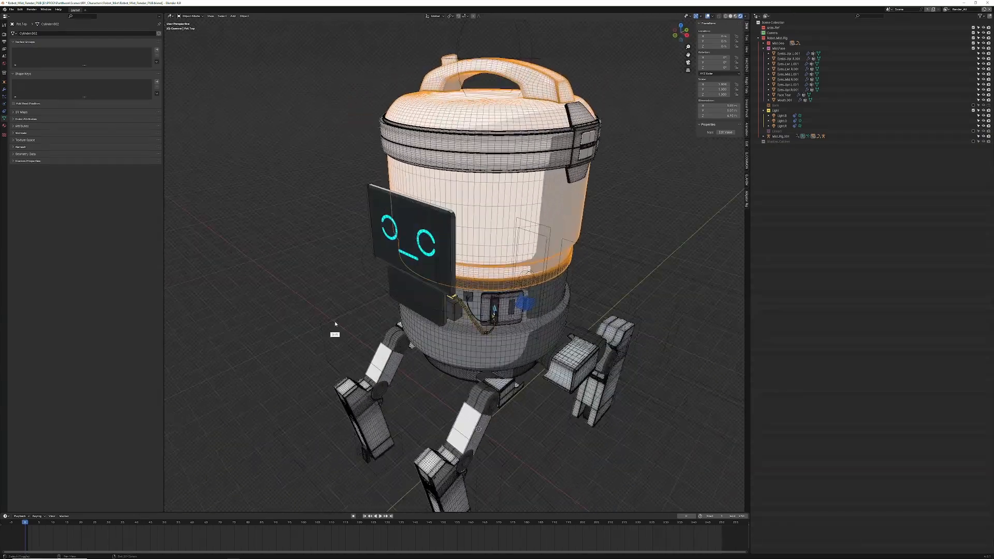
Step: Zoom and orbit the view around the robot's legs toward the armature rig
{"action": "scroll", "scroll_direction": "up", "scroll_amount": 3}
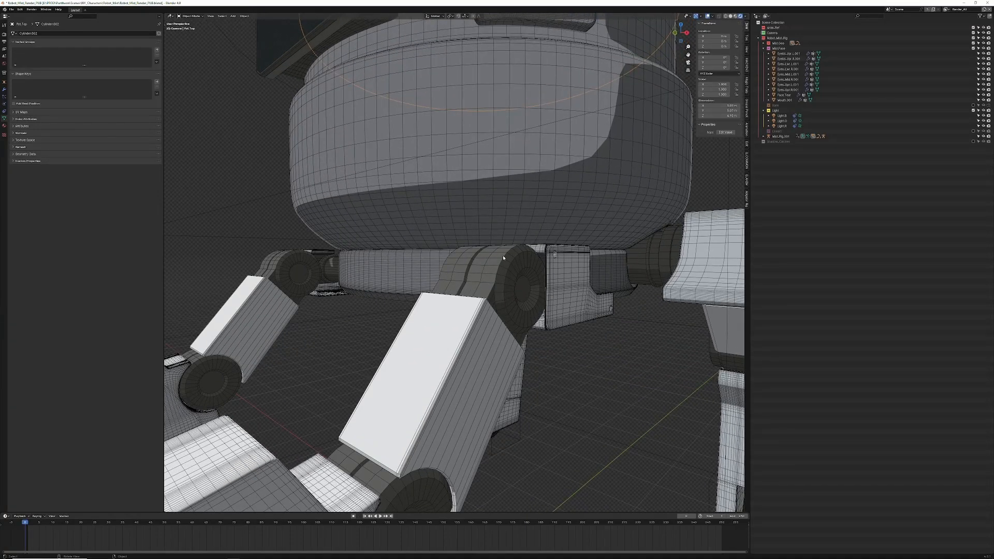
{"action": "mouse_move", "coordinate": [496, 266]}
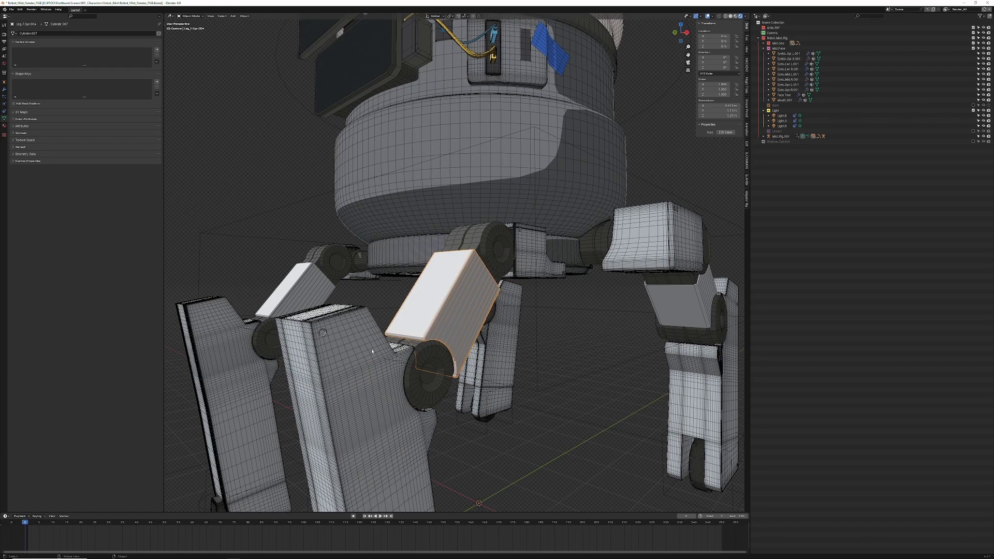
{"action": "left_click_drag", "start_coordinate": [444, 253], "coordinate": [412, 348]}
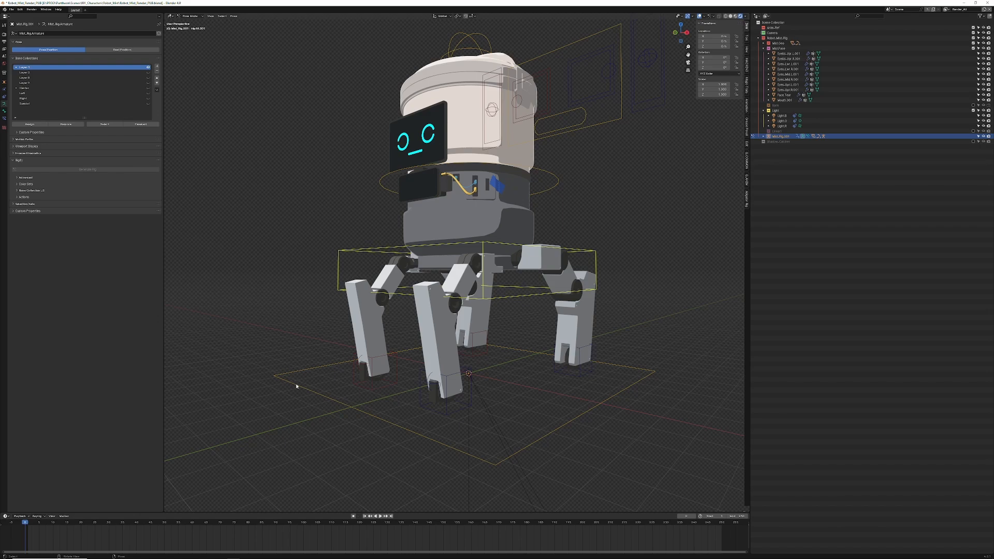
{"action": "mouse_move", "coordinate": [283, 421]}
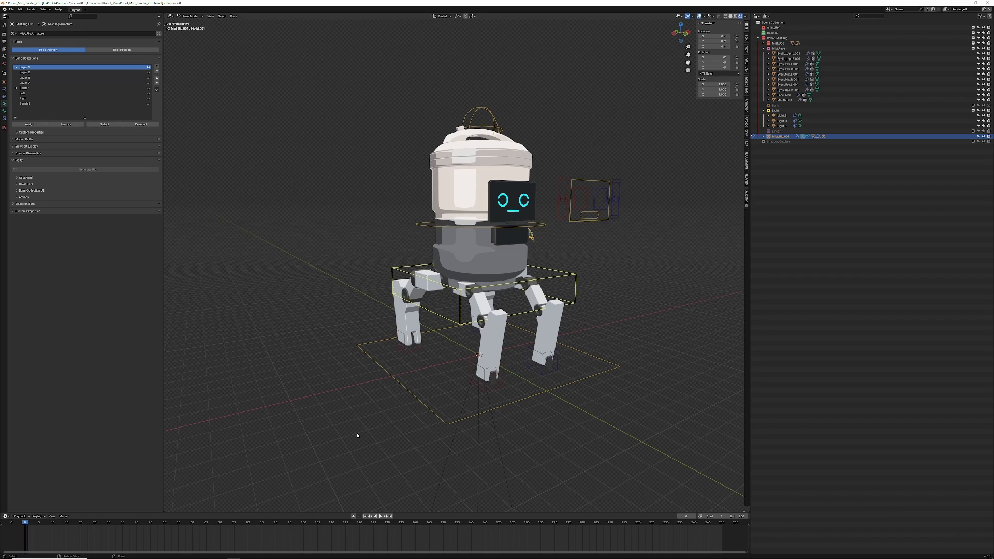
{"action": "left_click_drag", "start_coordinate": [444, 285], "coordinate": [444, 241]}
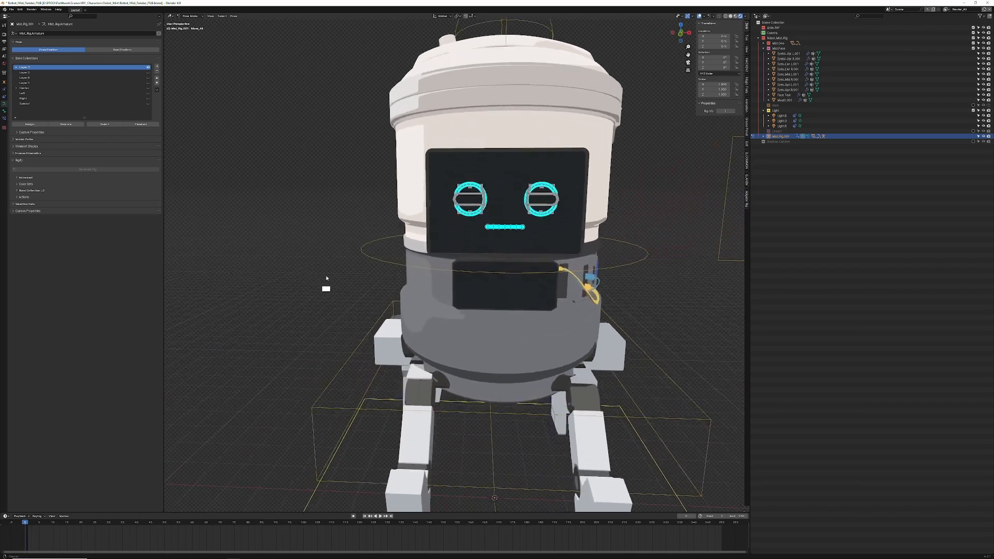
Step: Zoom to the face screen and select the Eyes_Face_Rig control in the Outliner
{"action": "scroll", "scroll_direction": "up", "scroll_amount": 3}
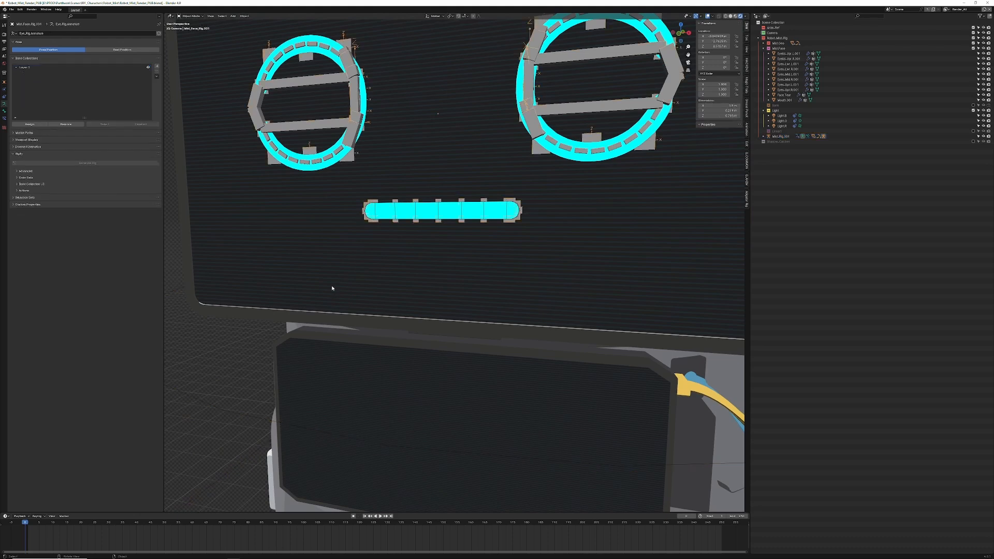
{"action": "left_click", "coordinate": [785, 99]}
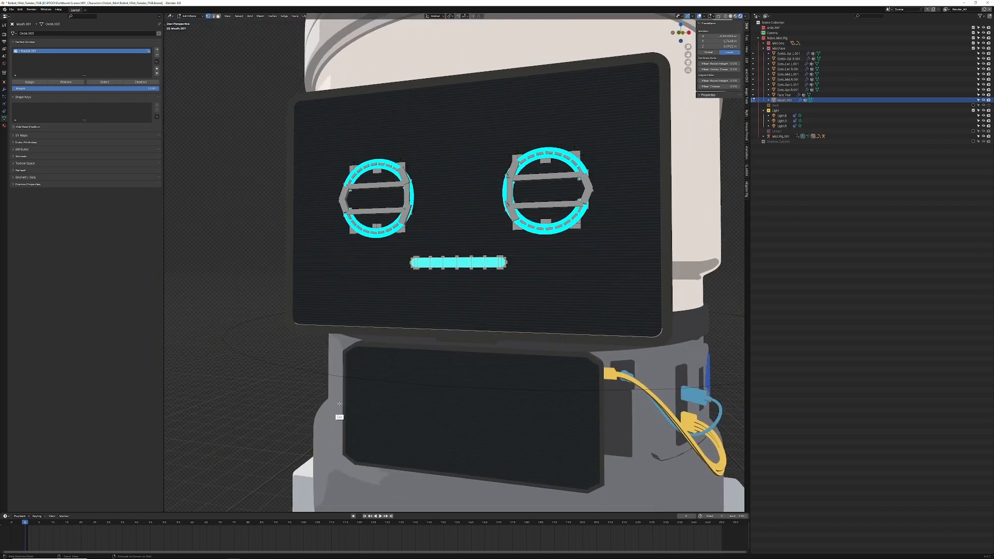
{"action": "scroll", "scroll_direction": "down", "scroll_amount": 3}
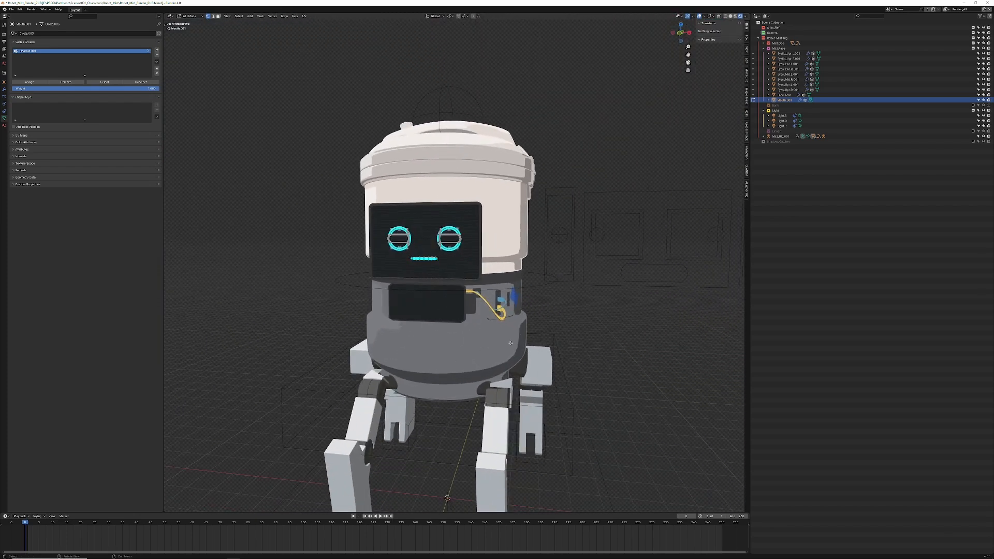
Step: Select the Mini_Rig armature and open the Pose Library asset shelf
{"action": "left_click", "coordinate": [780, 136]}
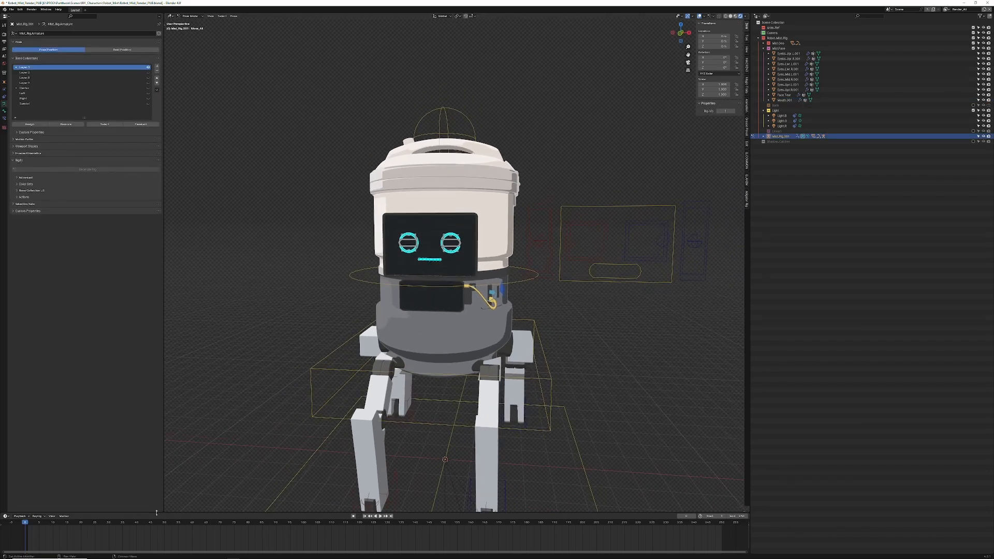
{"action": "left_click", "coordinate": [211, 16]}
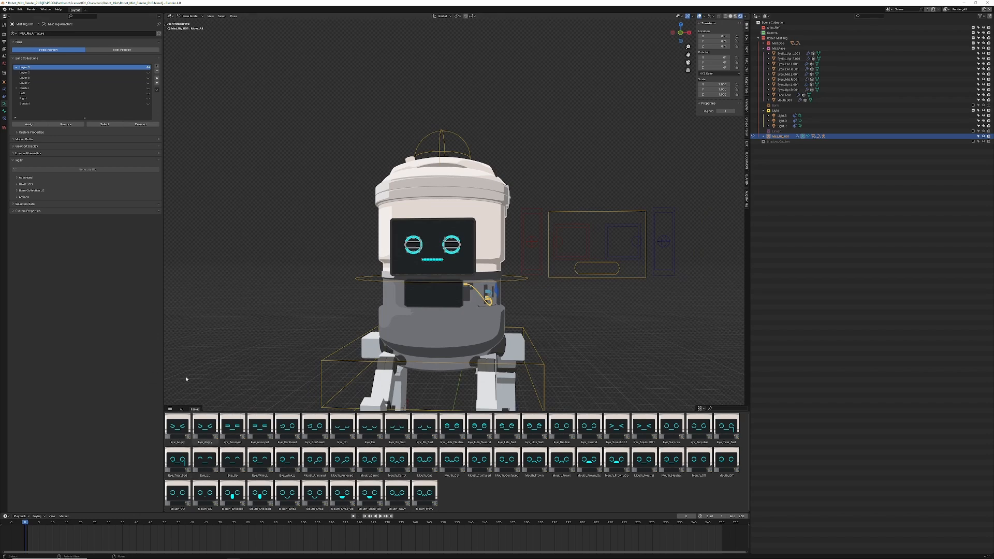
{"action": "mouse_move", "coordinate": [254, 380]}
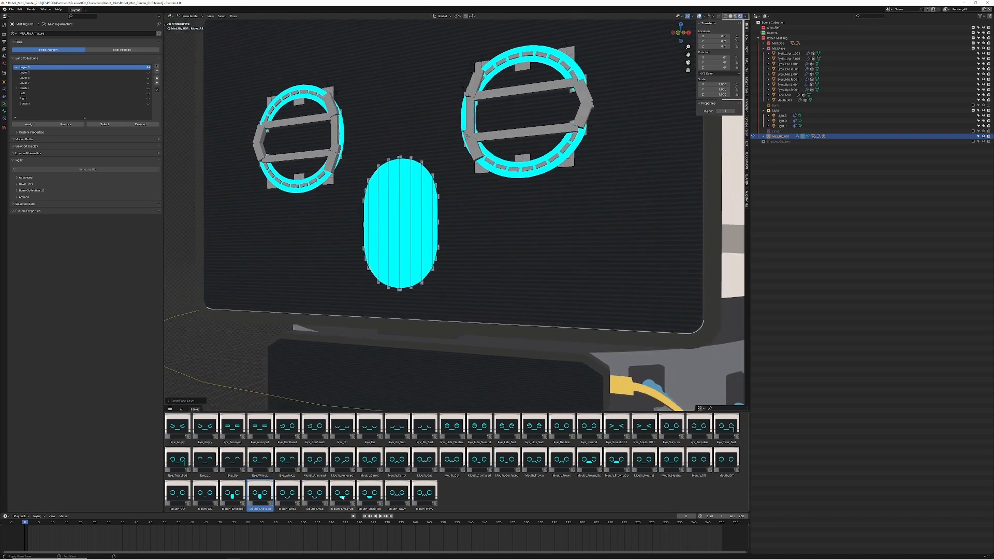
Step: Apply the open-mouth face pose, then swap the big smile for the wavy cat mouth
{"action": "left_click", "coordinate": [342, 491]}
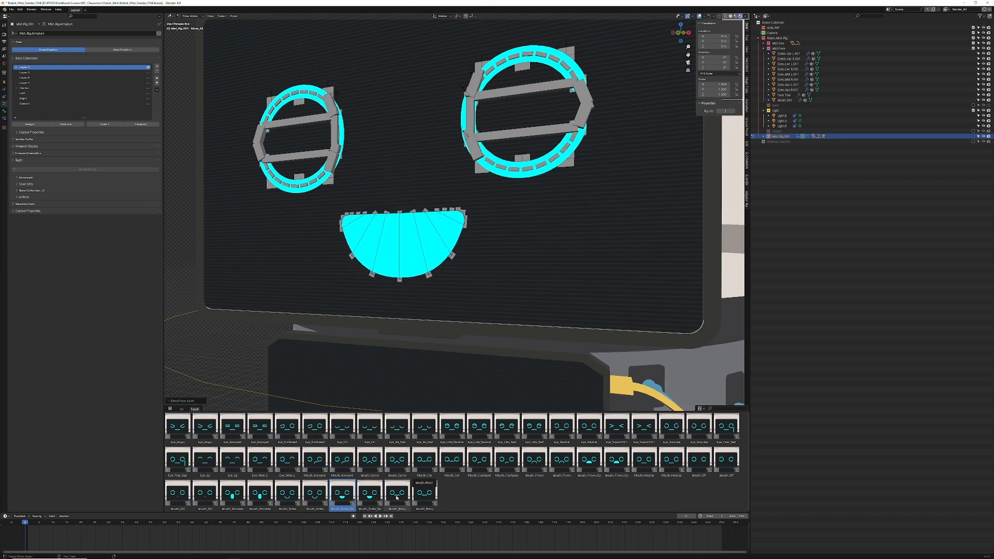
{"action": "left_click", "coordinate": [397, 491]}
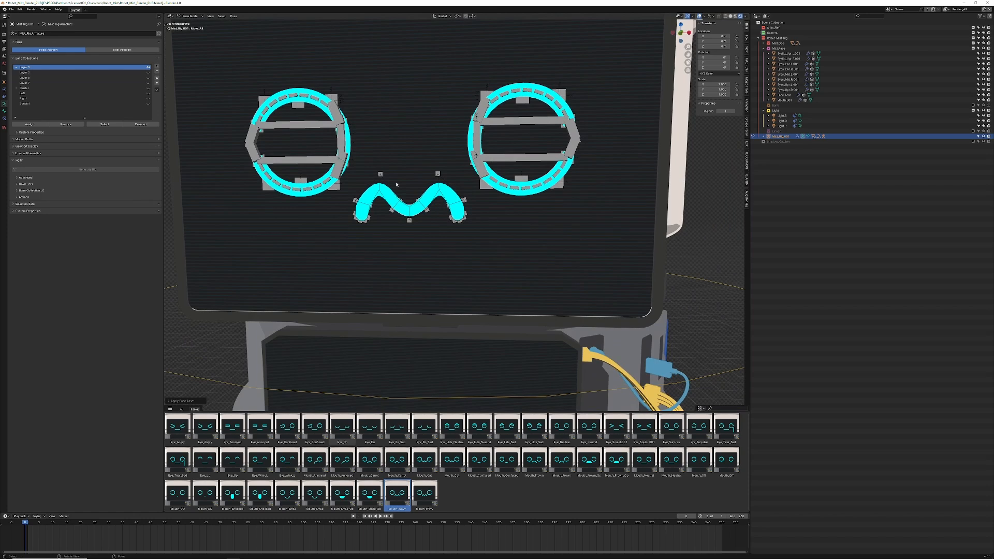
{"action": "mouse_move", "coordinate": [310, 315]}
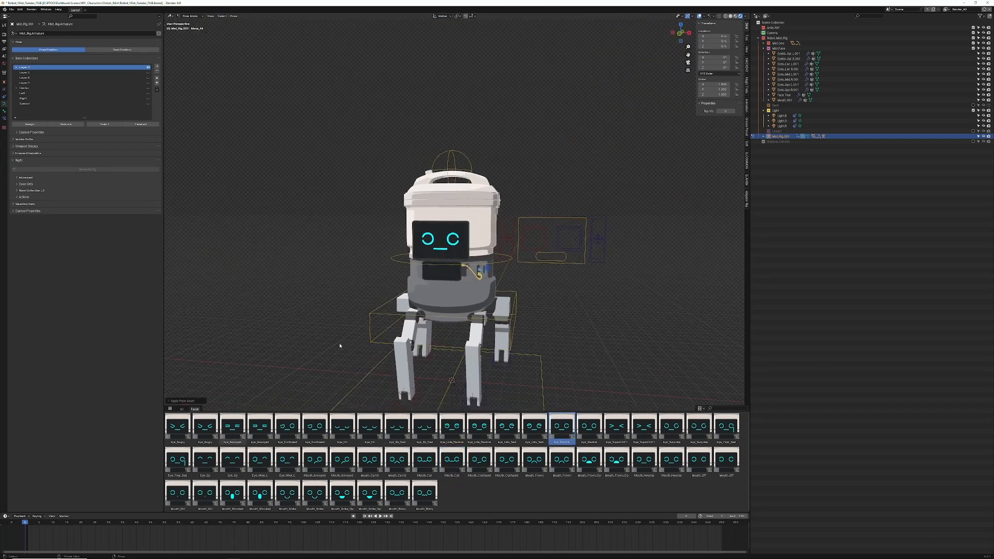
{"action": "mouse_move", "coordinate": [342, 347]}
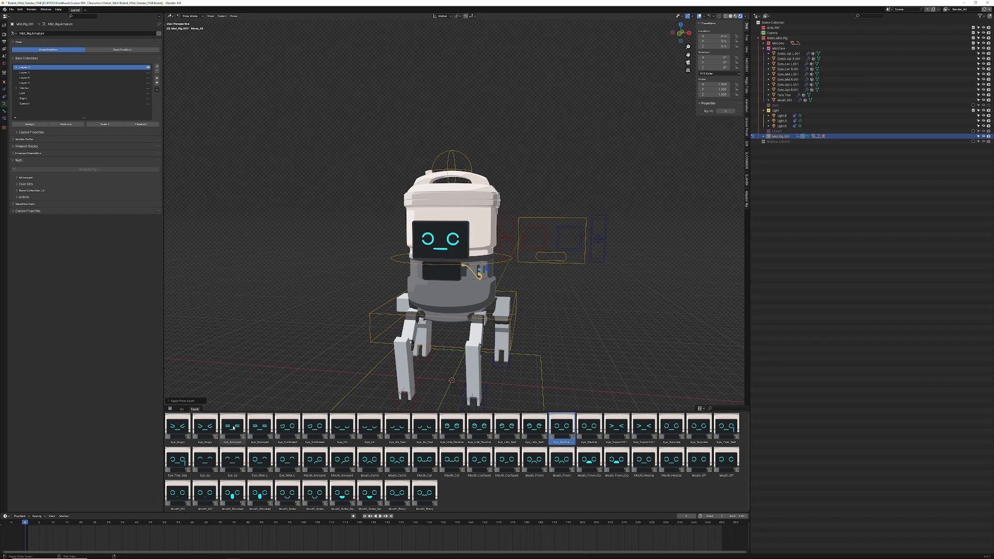
{"action": "left_click", "coordinate": [342, 426]}
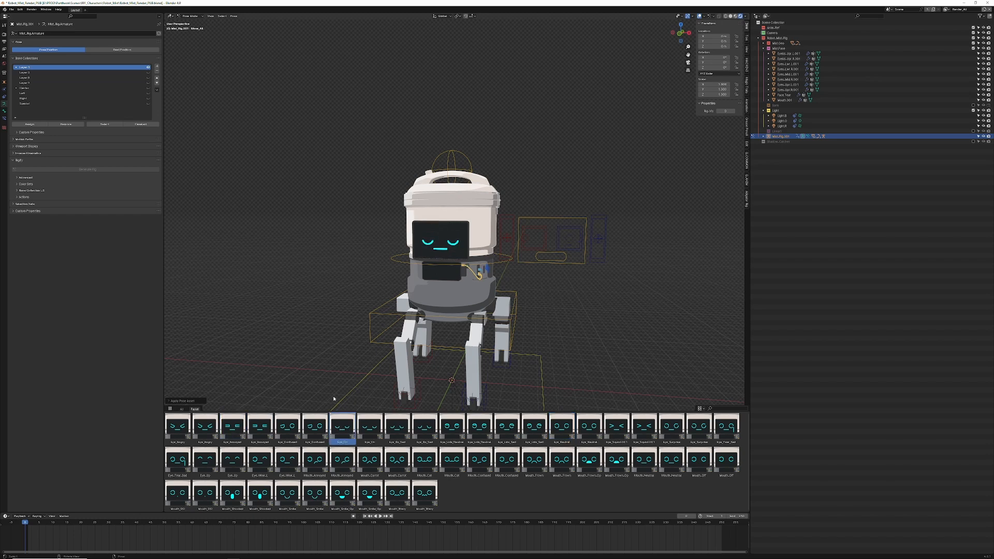
{"action": "left_click", "coordinate": [424, 425]}
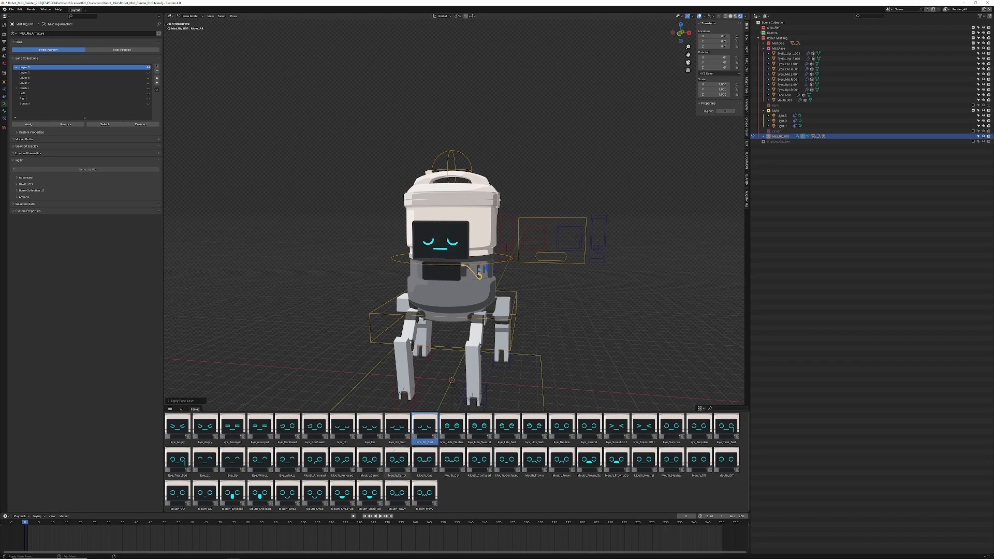
{"action": "left_click", "coordinate": [423, 458]}
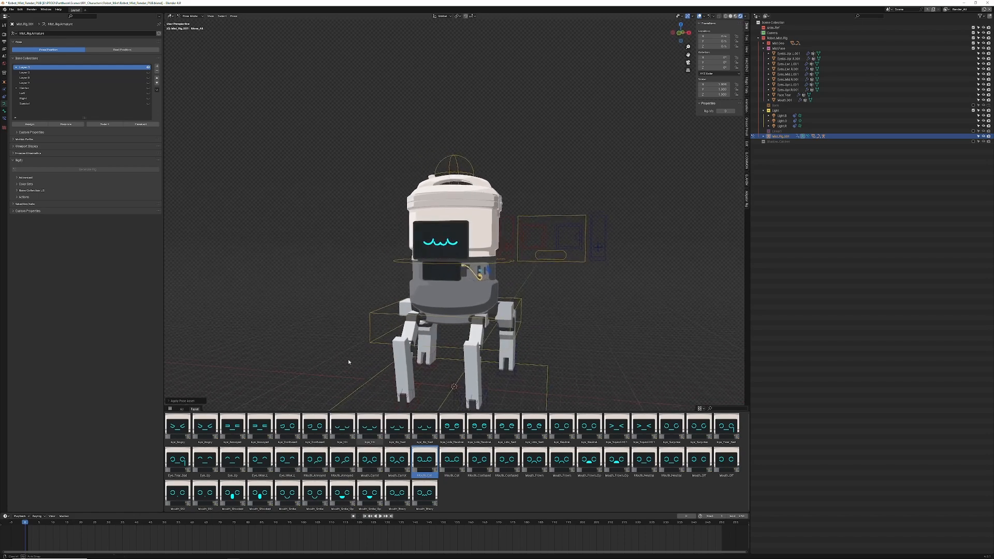
{"action": "left_click", "coordinate": [726, 425]}
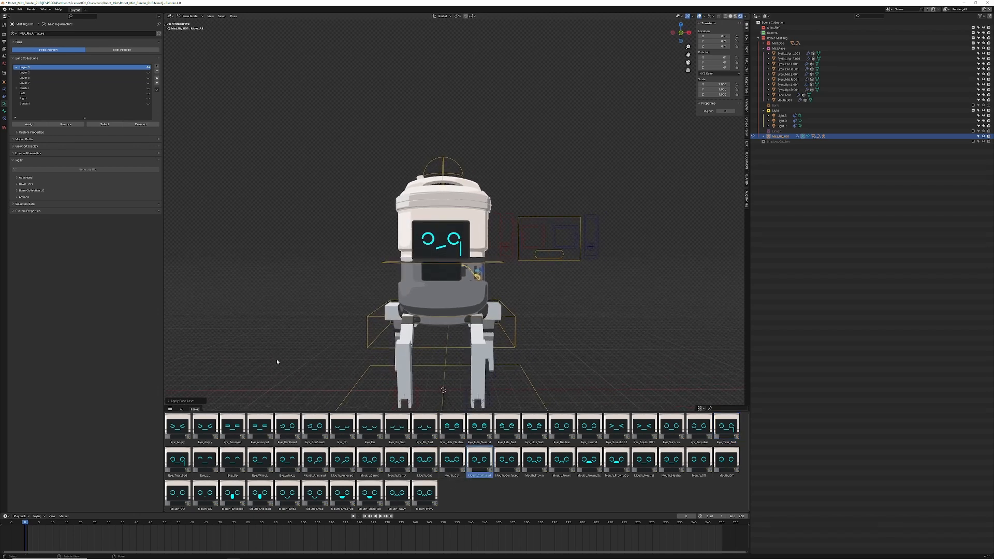
{"action": "left_click", "coordinate": [588, 458]}
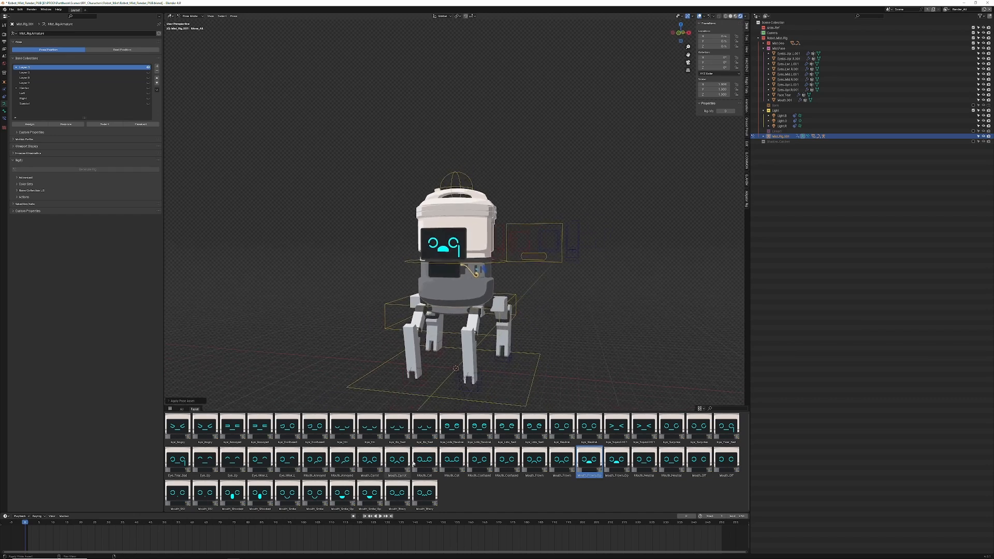
{"action": "left_click", "coordinate": [643, 456]}
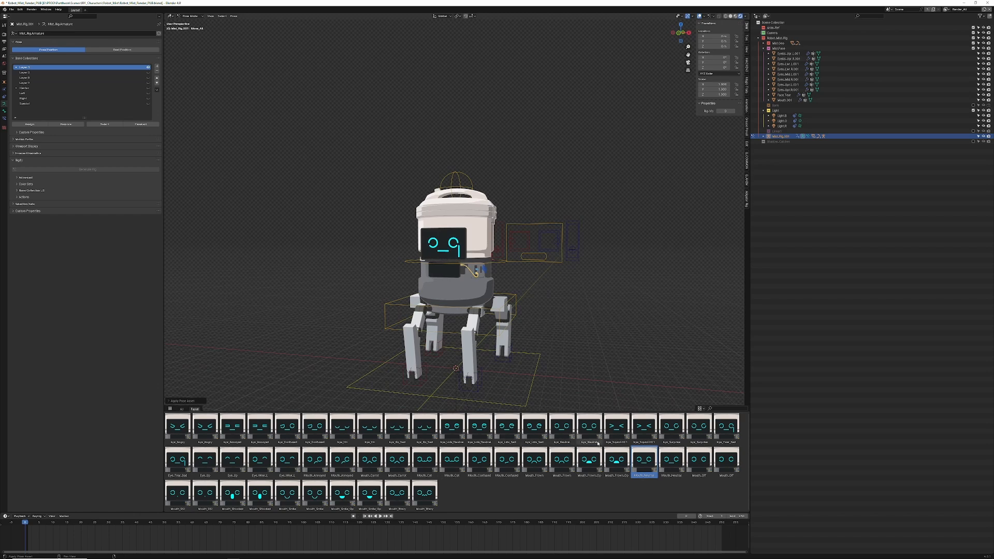
{"action": "left_click", "coordinate": [671, 427]}
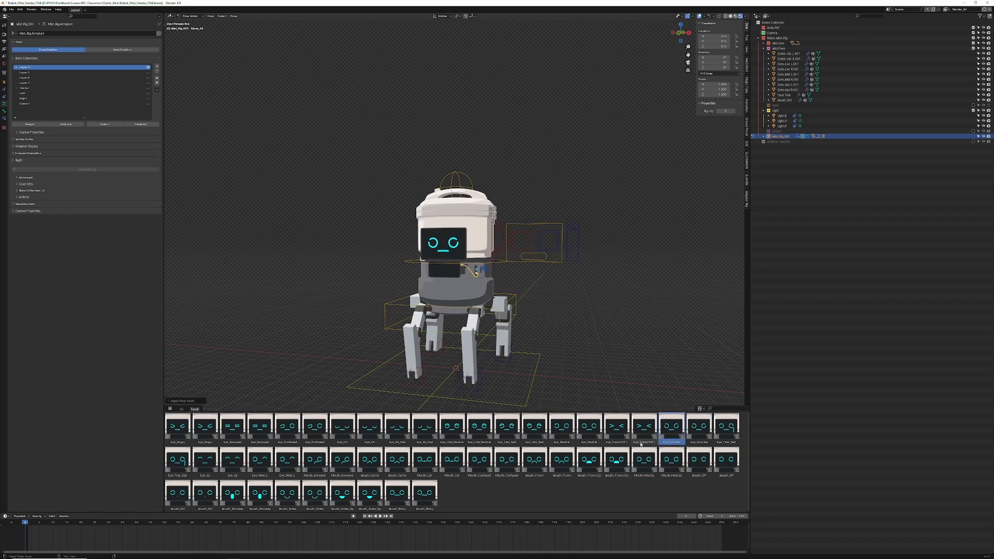
{"action": "left_click", "coordinate": [588, 425]}
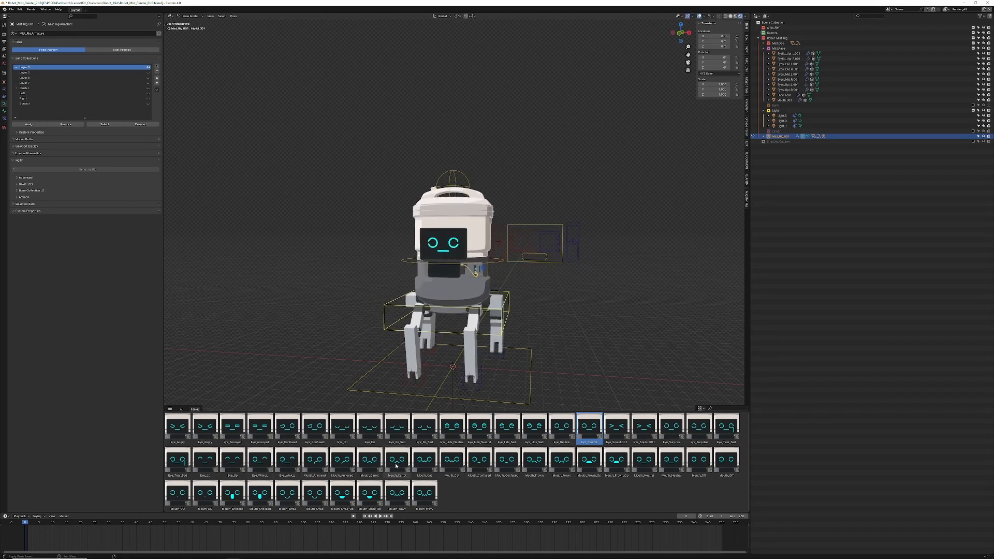
{"action": "left_click", "coordinate": [370, 460]}
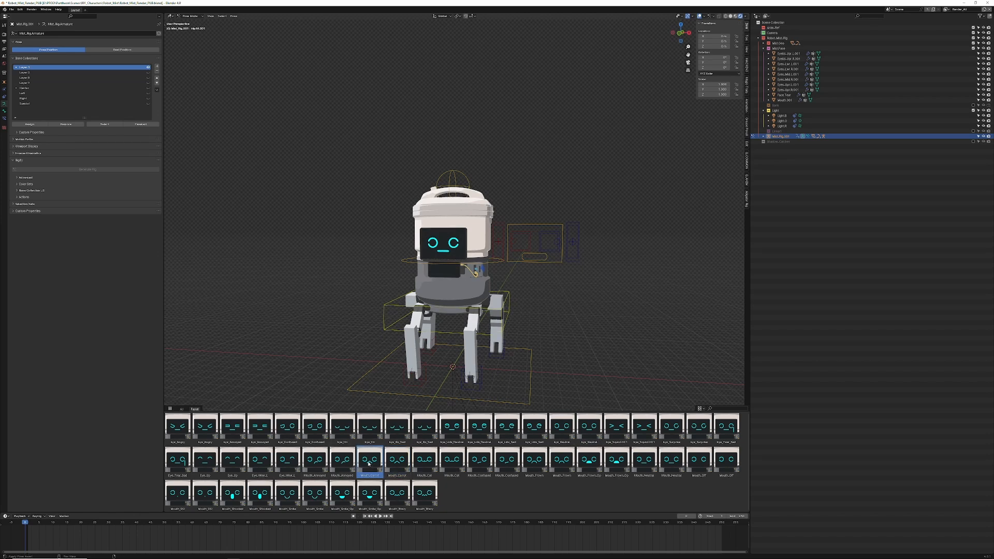
{"action": "left_click", "coordinate": [342, 460]}
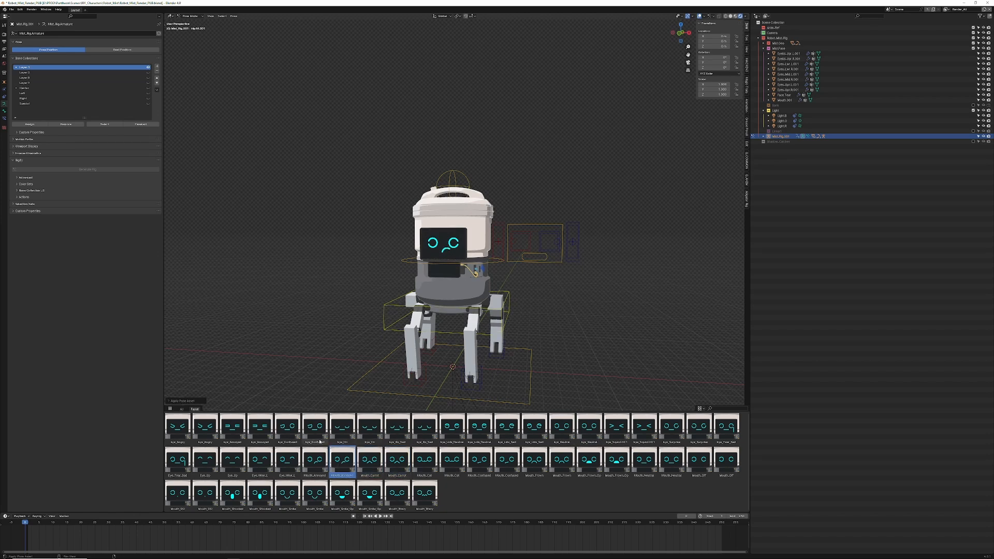
{"action": "left_click", "coordinate": [286, 460]}
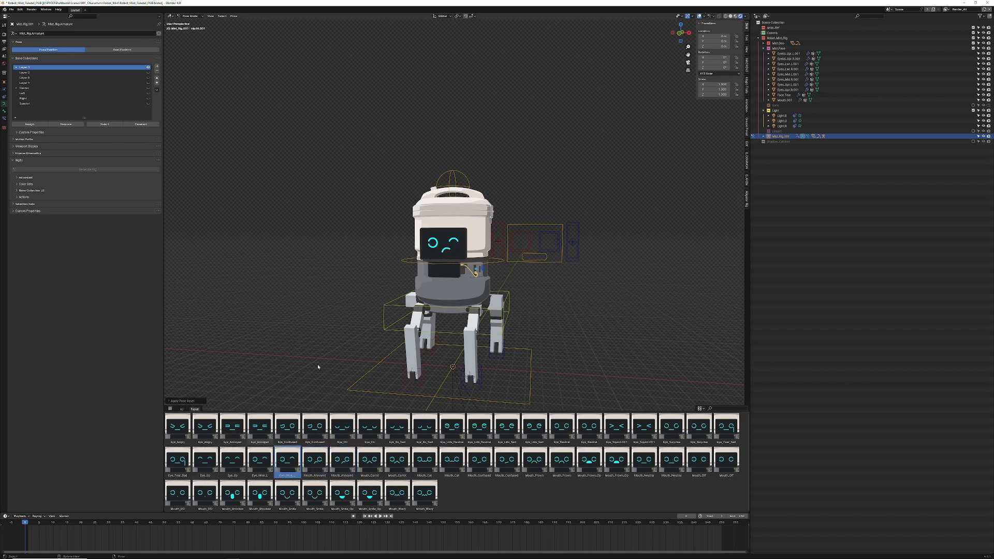
{"action": "left_click", "coordinate": [643, 459]}
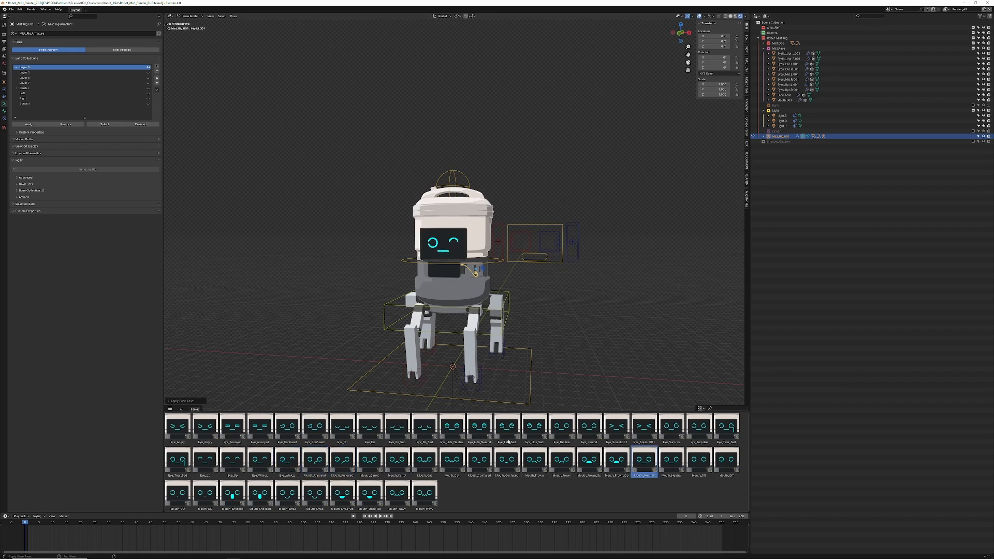
{"action": "left_click", "coordinate": [587, 426]}
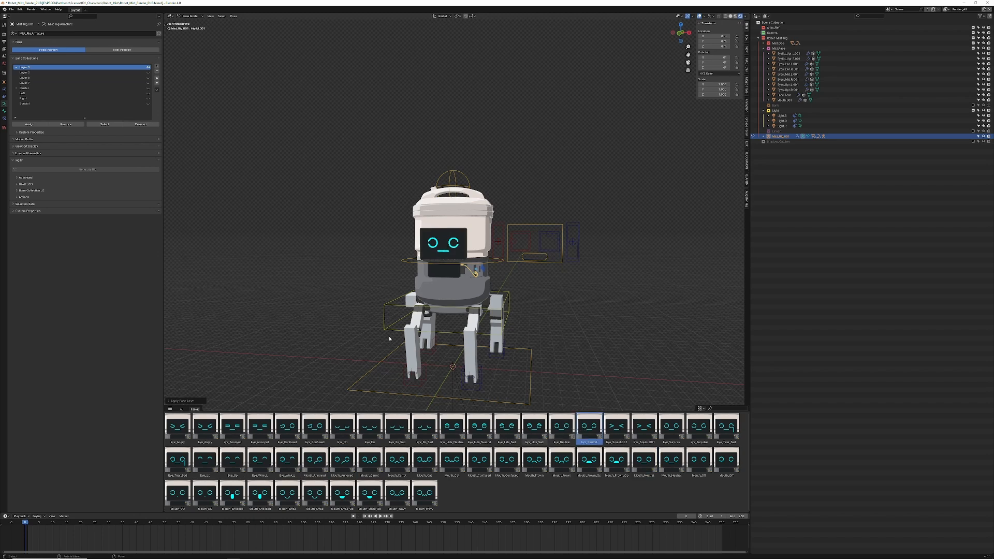